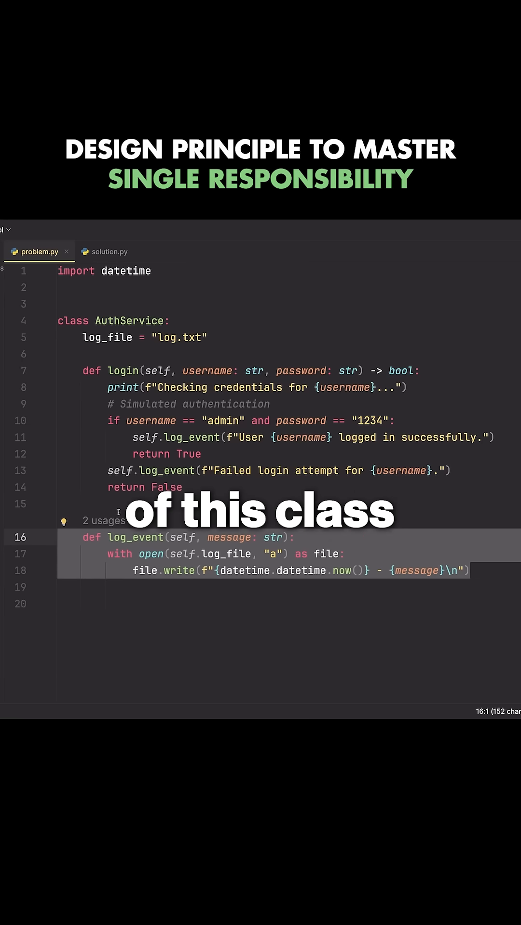
- Show solution.py, where a separate Logger class is injected into AuthService
click(109, 251)
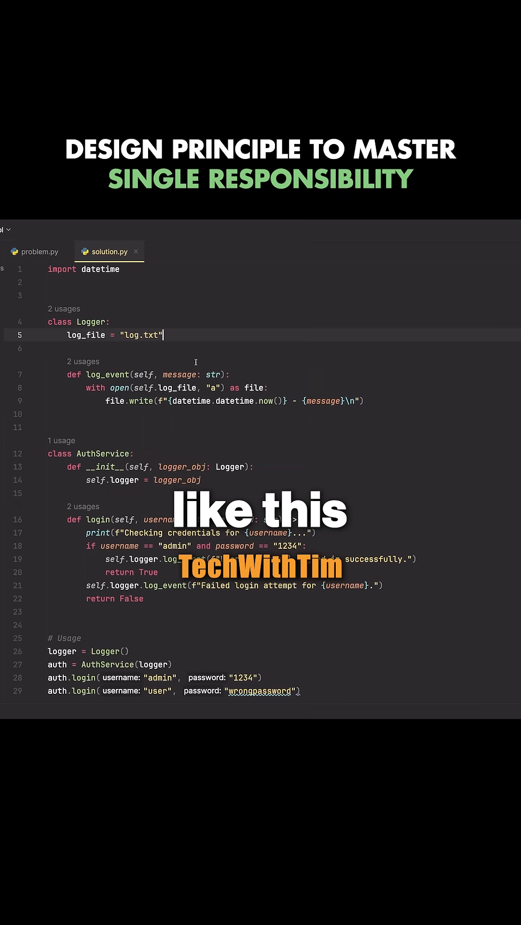